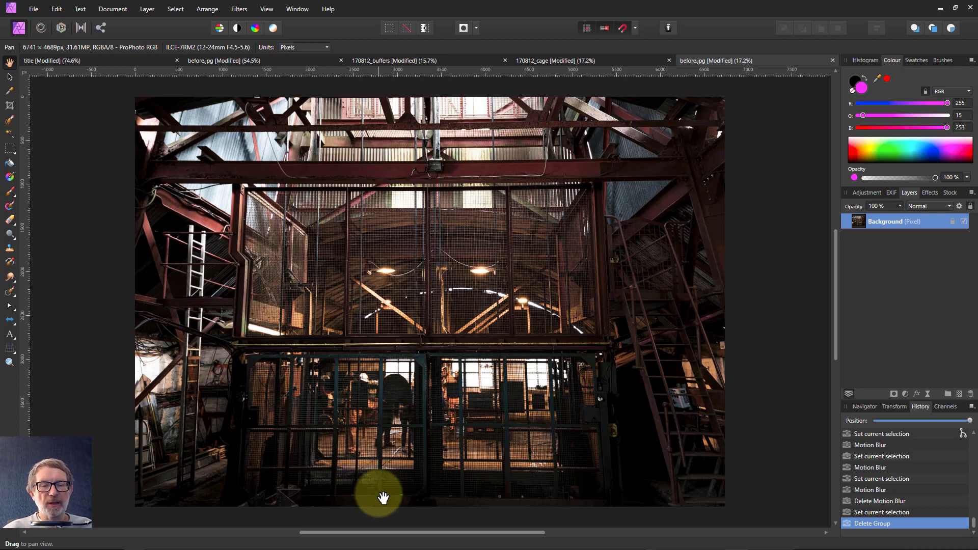
{"action": "mouse_move", "coordinate": [447, 430]}
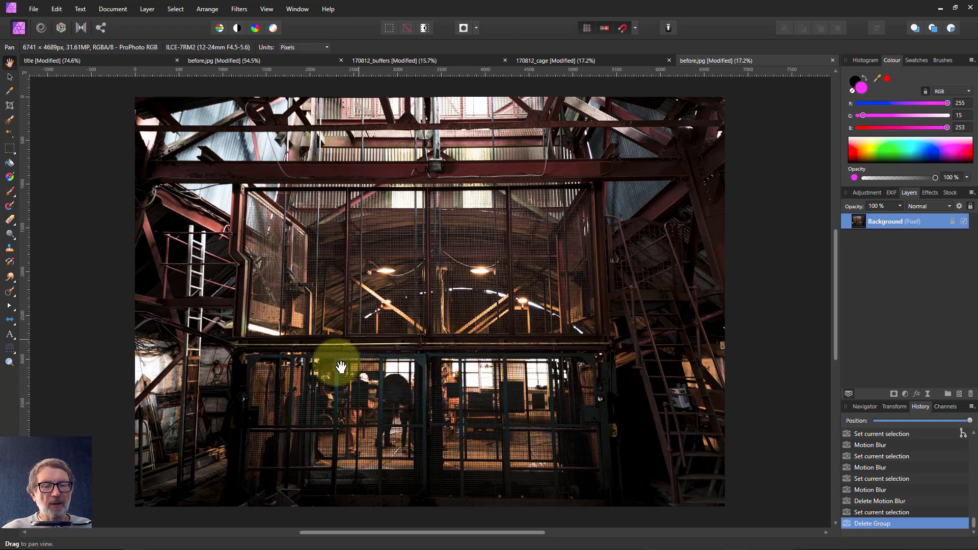
{"action": "mouse_move", "coordinate": [296, 430]}
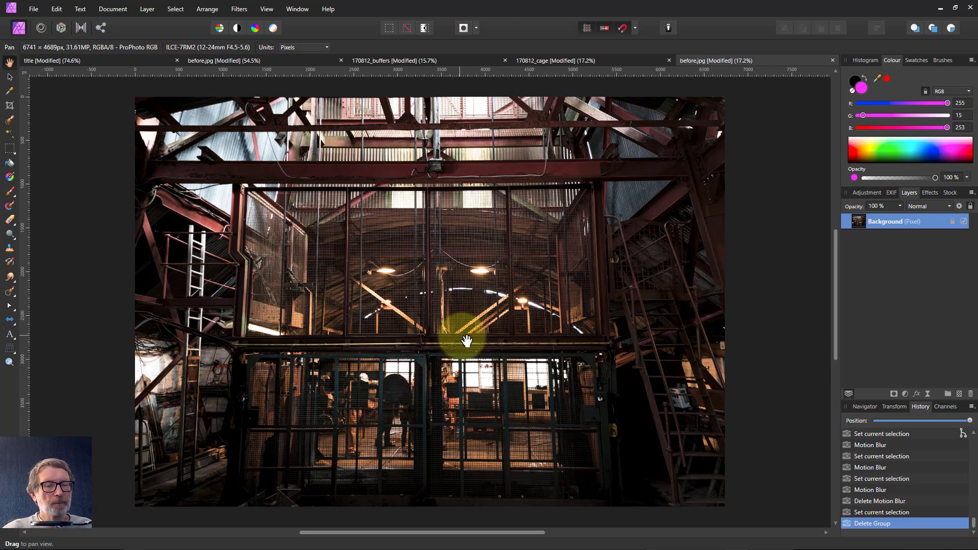
{"action": "mouse_move", "coordinate": [857, 234]}
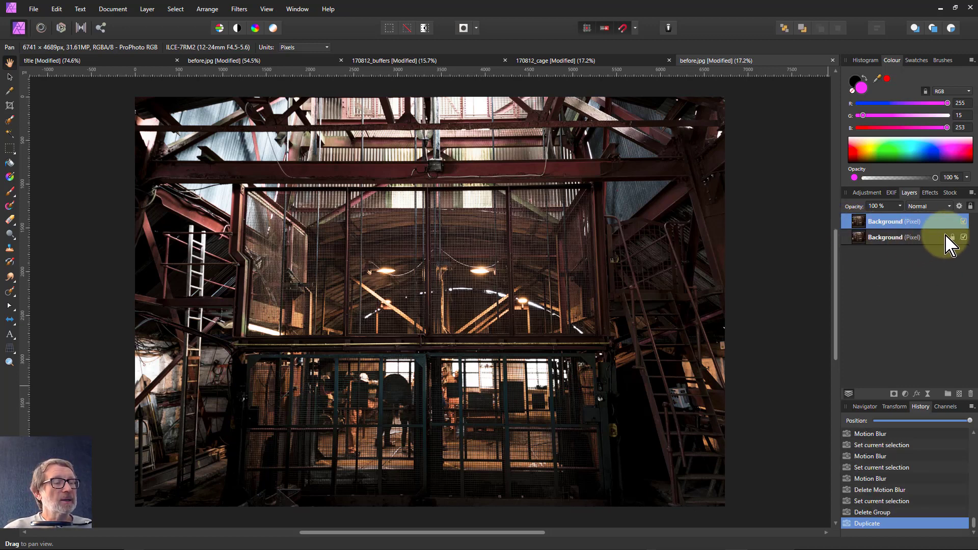
Hide the original photo and drag the duplicate's Source Layer Ranges so dark tones turn transparent.
{"action": "left_click", "coordinate": [963, 237]}
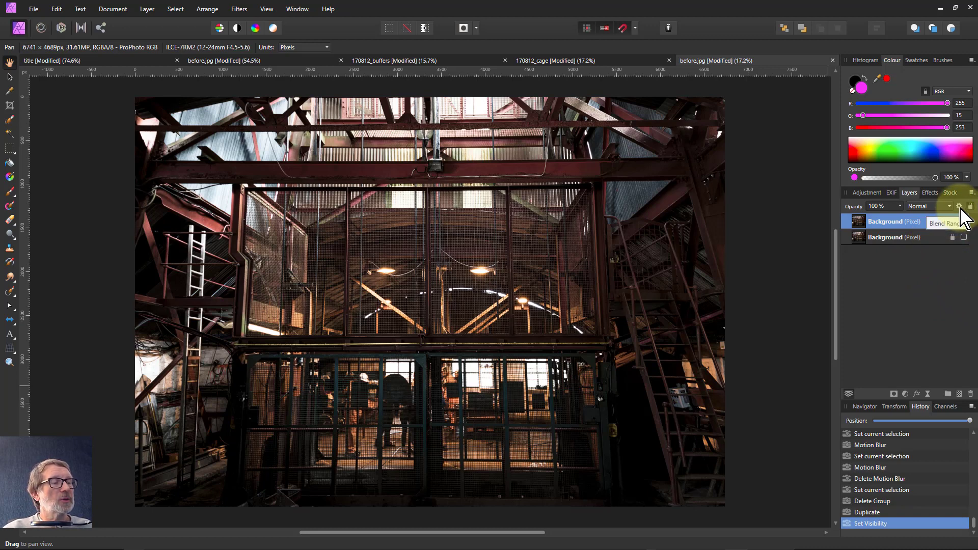
{"action": "left_click", "coordinate": [951, 223]}
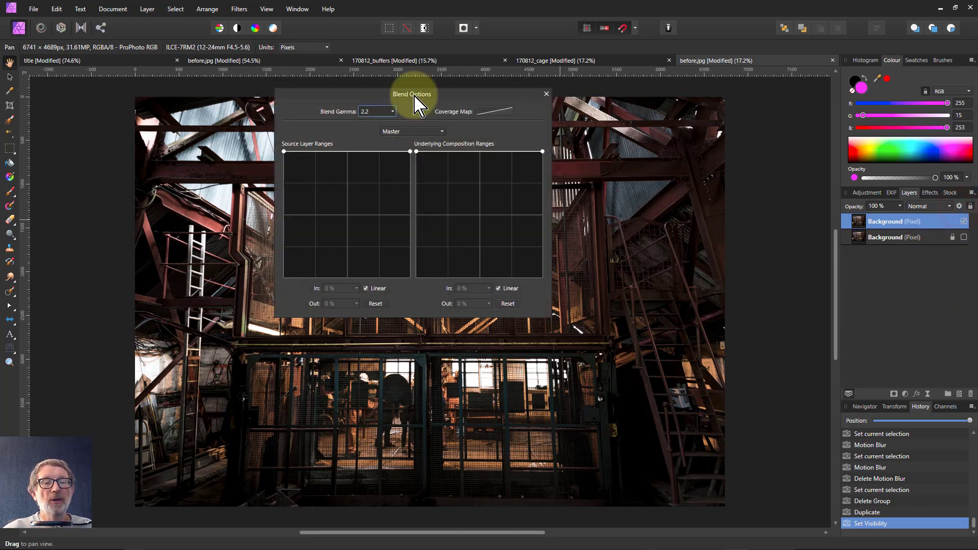
{"action": "left_click_drag", "start_coordinate": [412, 94], "coordinate": [776, 209]}
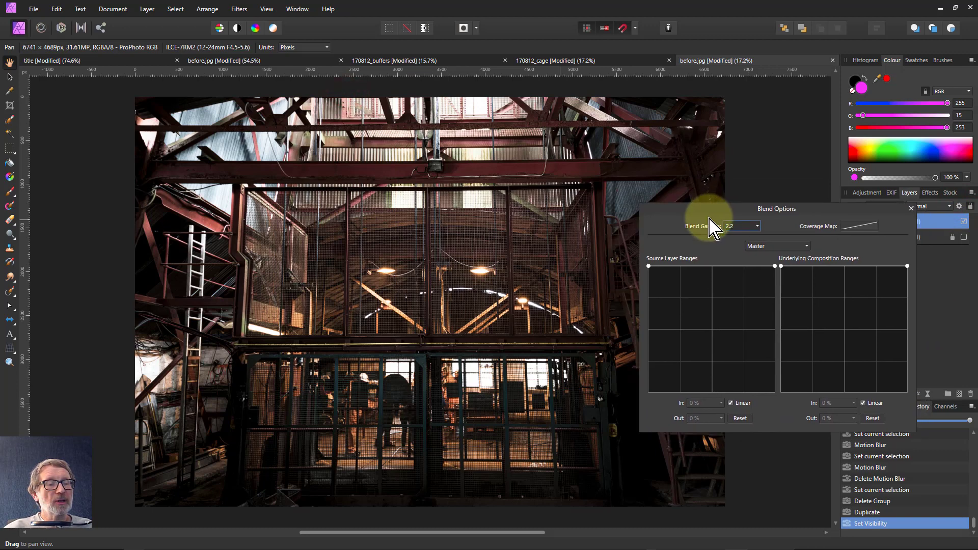
{"action": "mouse_move", "coordinate": [658, 268]}
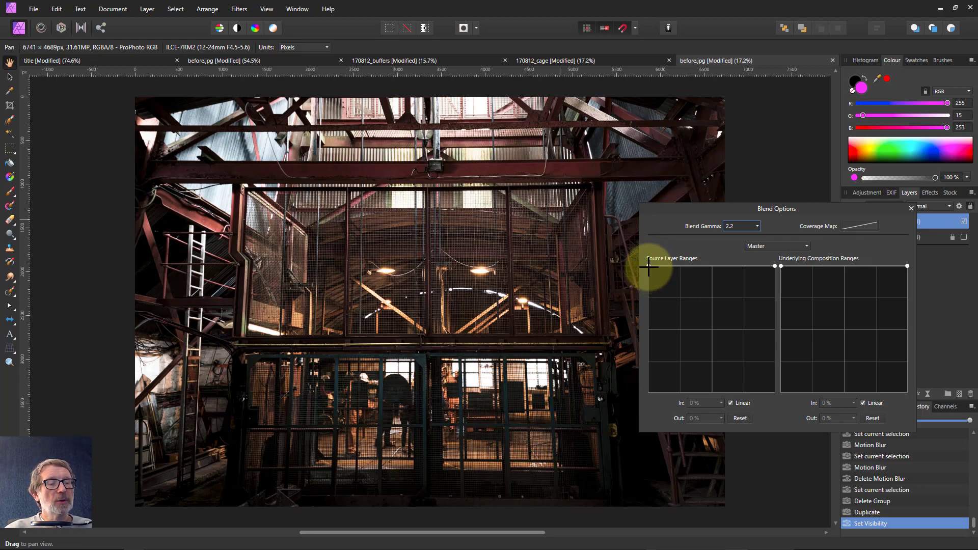
{"action": "left_click_drag", "start_coordinate": [648, 267], "coordinate": [653, 336]}
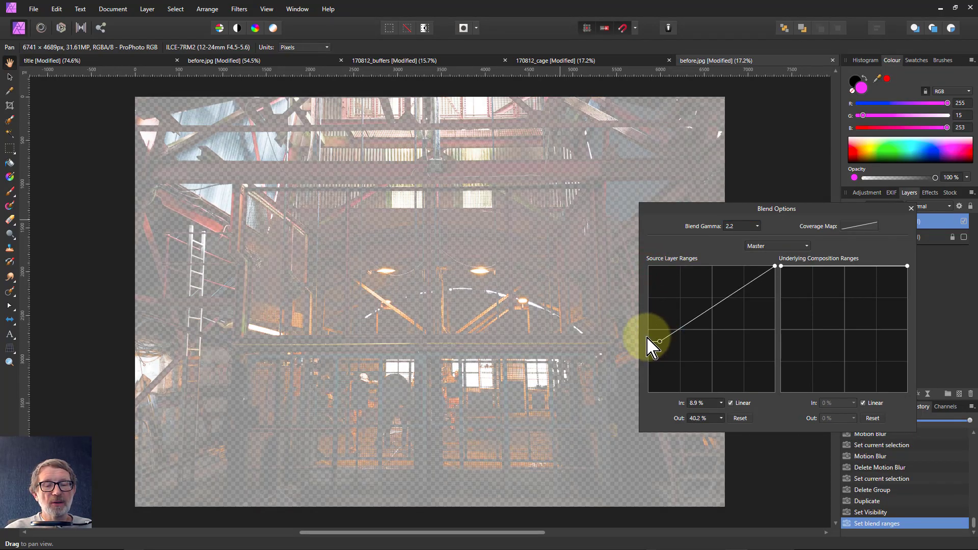
{"action": "left_click_drag", "start_coordinate": [651, 339], "coordinate": [651, 392]}
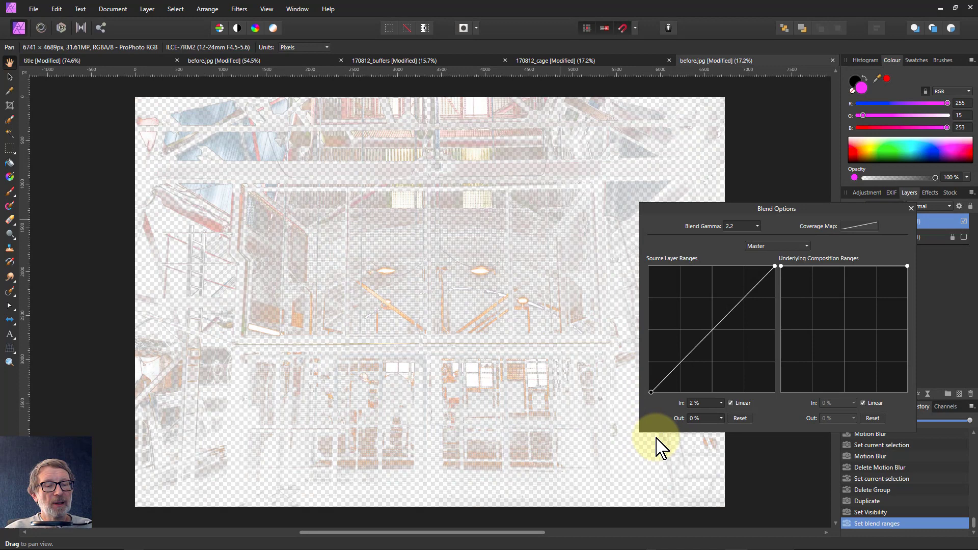
{"action": "left_click_drag", "start_coordinate": [651, 392], "coordinate": [715, 392]}
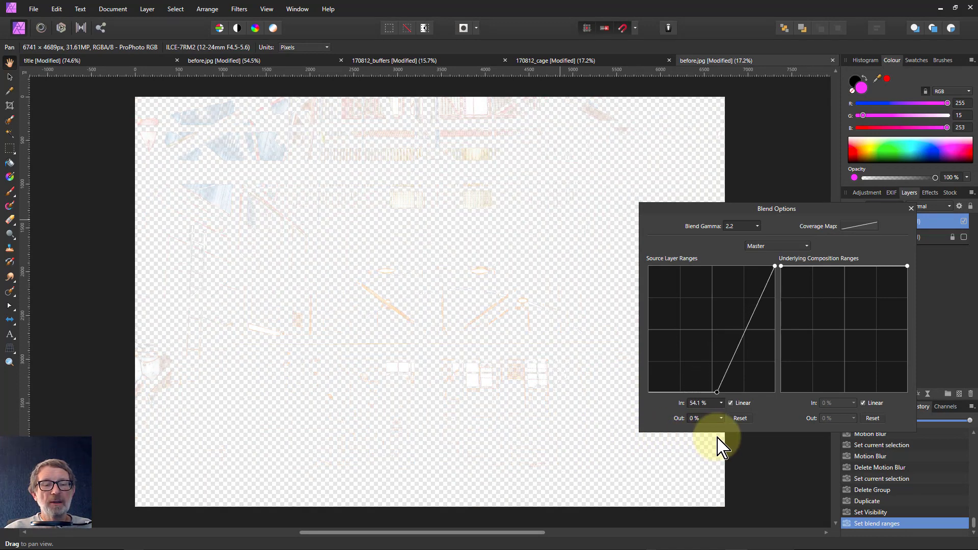
{"action": "left_click_drag", "start_coordinate": [720, 392], "coordinate": [714, 391]}
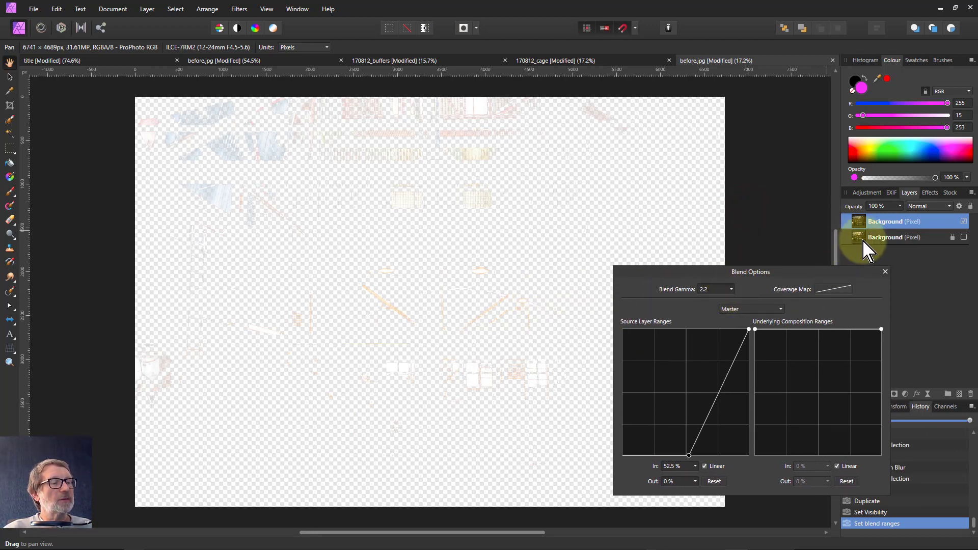
{"action": "left_click", "coordinate": [885, 237]}
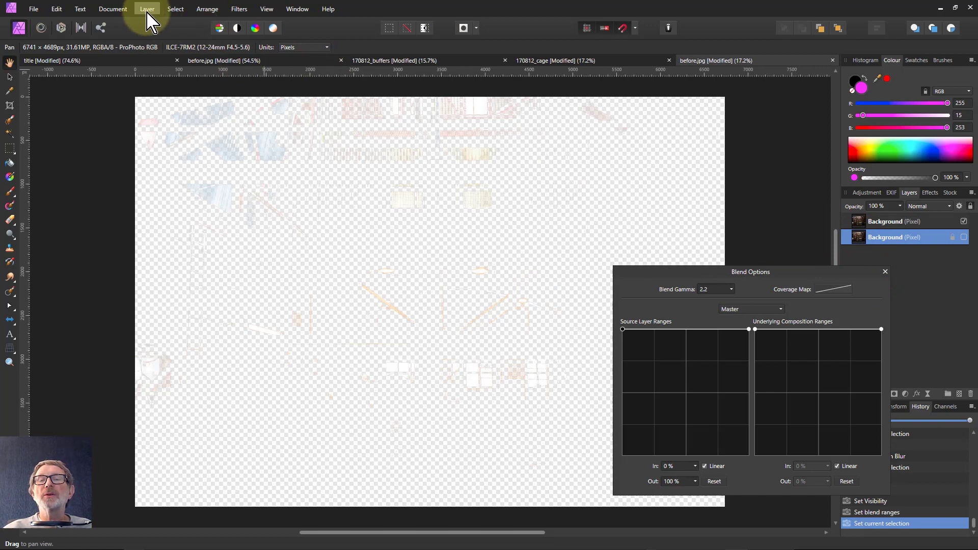
Add a magenta fill layer under the duplicate and begin raising the highlight cutoff.
{"action": "left_click", "coordinate": [147, 9]}
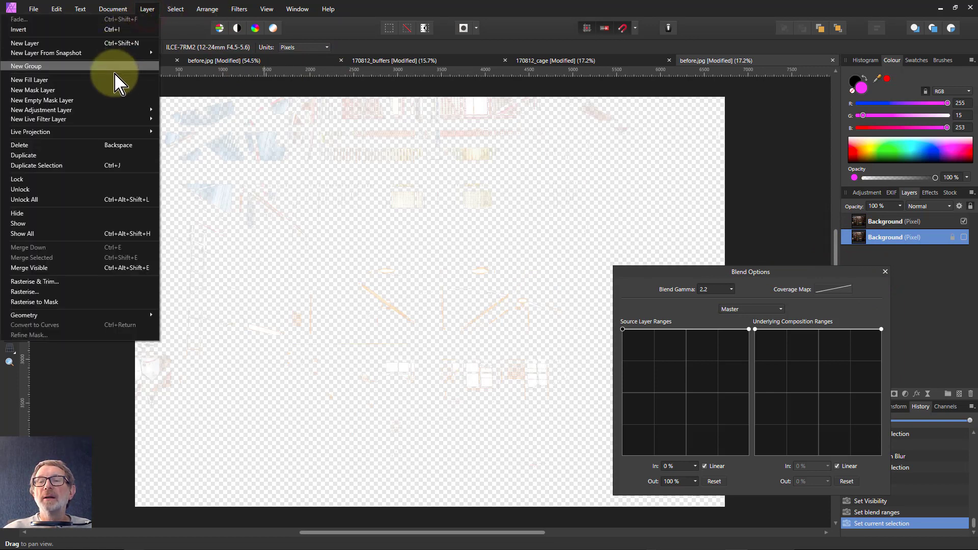
{"action": "left_click", "coordinate": [30, 79]}
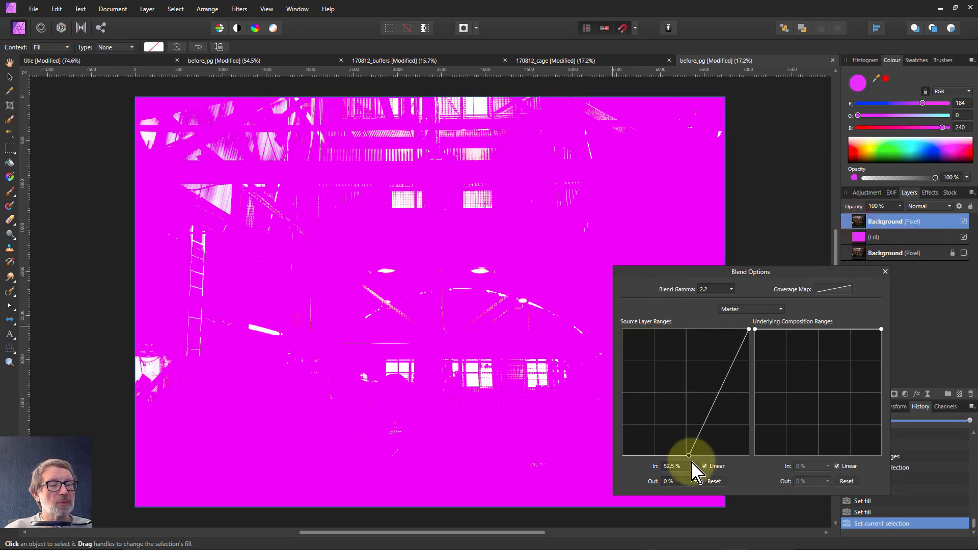
{"action": "left_click_drag", "start_coordinate": [689, 455], "coordinate": [623, 393]}
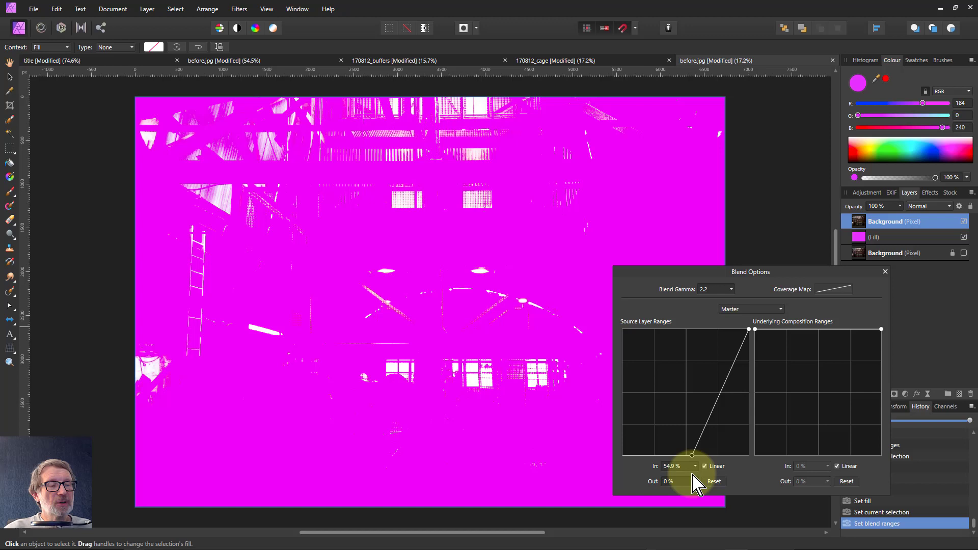
{"action": "left_click_drag", "start_coordinate": [691, 455], "coordinate": [698, 456]}
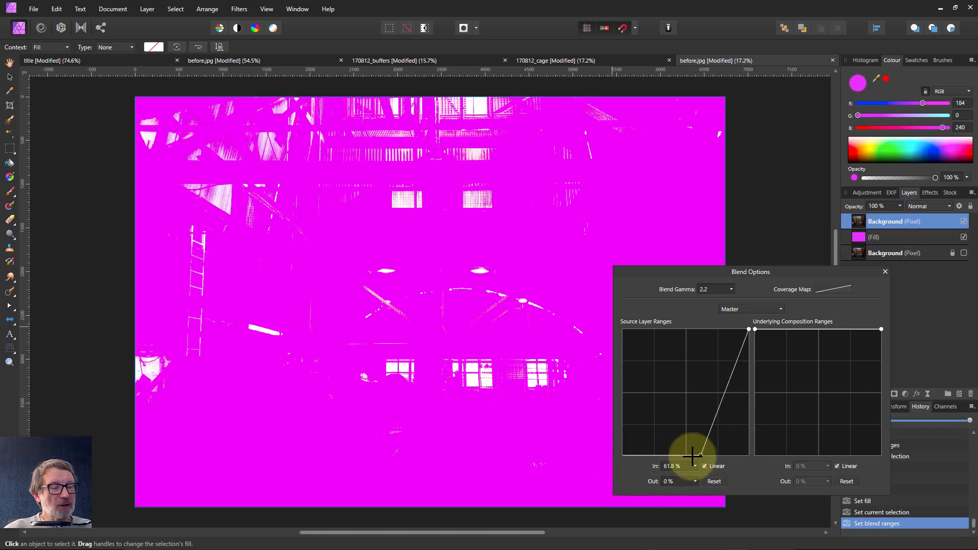
Push the Source Layer Ranges black point to about 90.5% so only peak highlights remain.
{"action": "left_click_drag", "start_coordinate": [692, 455], "coordinate": [748, 329]}
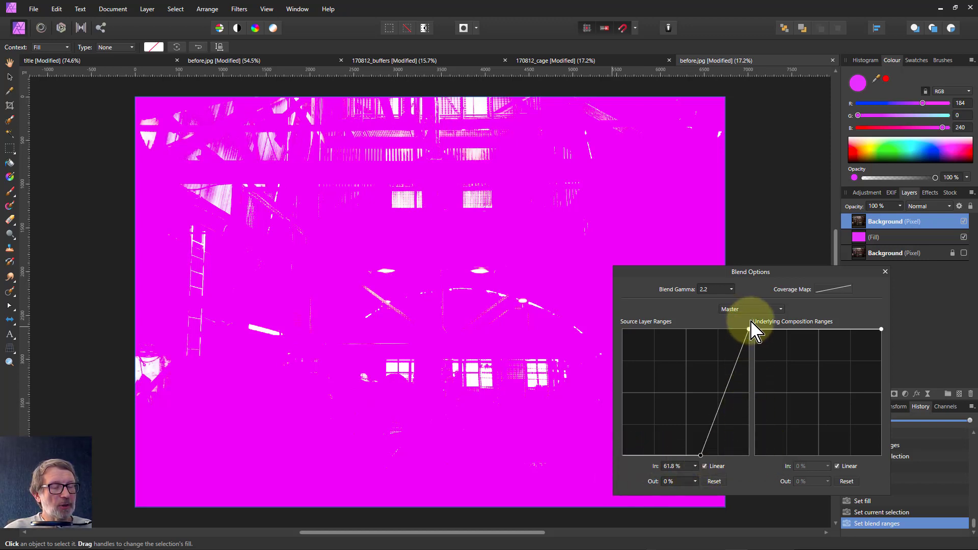
{"action": "left_click_drag", "start_coordinate": [748, 330], "coordinate": [700, 458]}
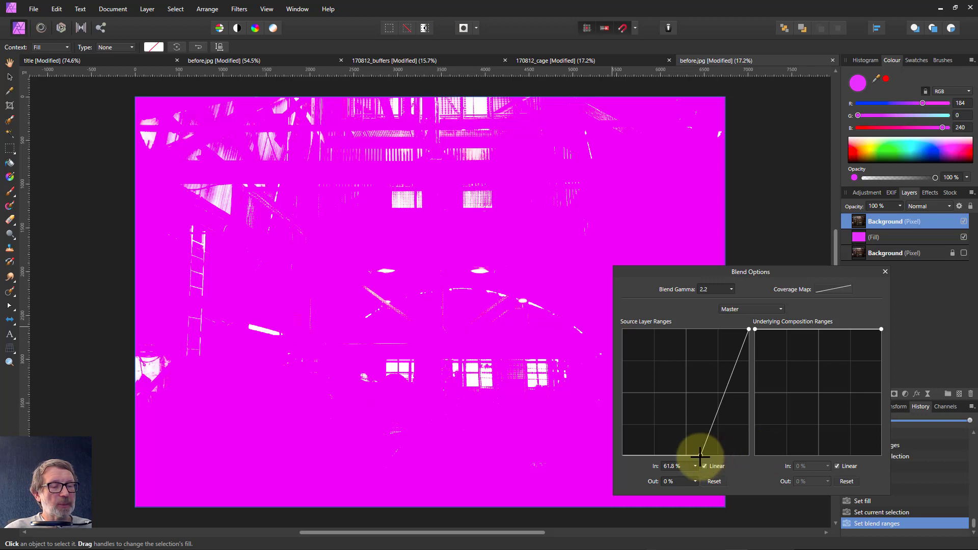
{"action": "left_click_drag", "start_coordinate": [699, 455], "coordinate": [714, 455]}
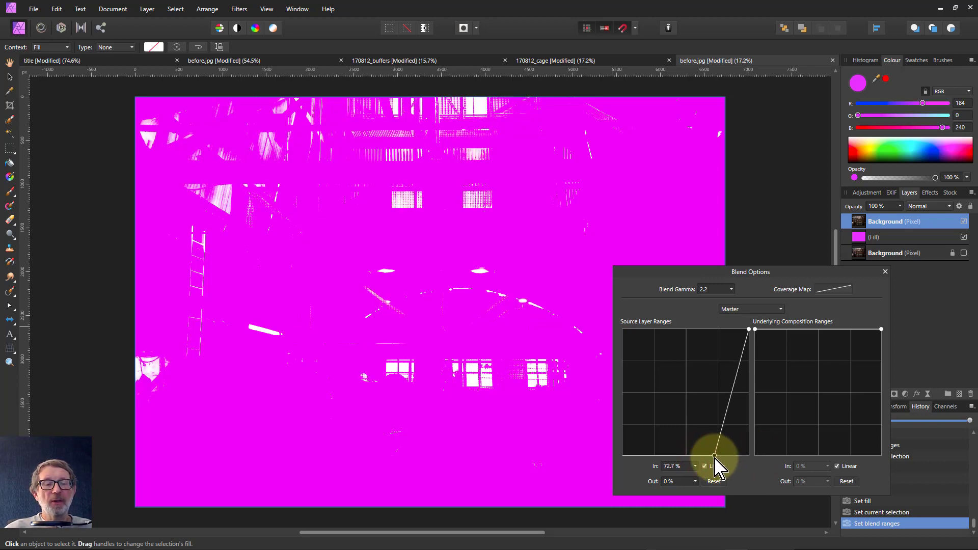
{"action": "left_click_drag", "start_coordinate": [714, 455], "coordinate": [754, 329]}
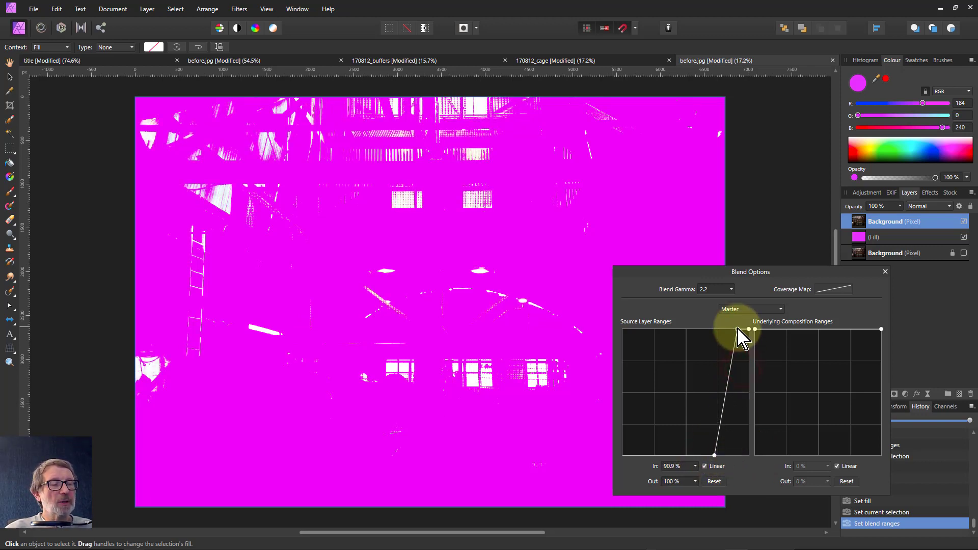
{"action": "left_click_drag", "start_coordinate": [755, 329], "coordinate": [754, 330]}
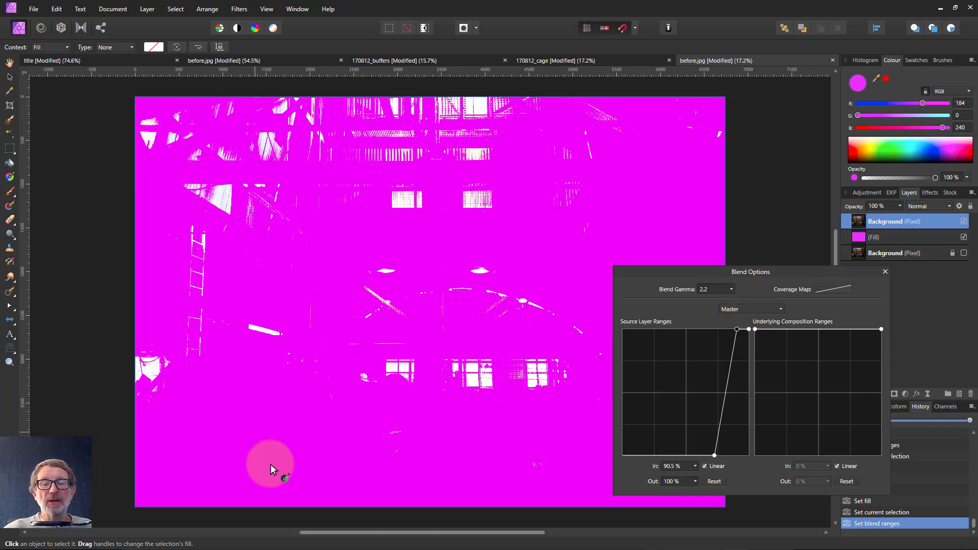
{"action": "mouse_move", "coordinate": [207, 413]}
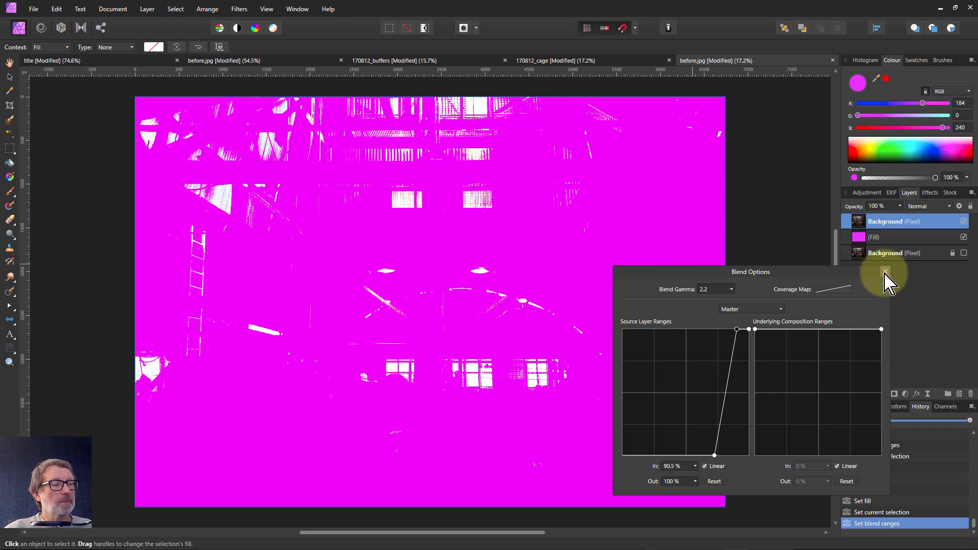
Merge the visible highlights into one pixel layer, replacing the fill and photo copy.
{"action": "left_click", "coordinate": [884, 272]}
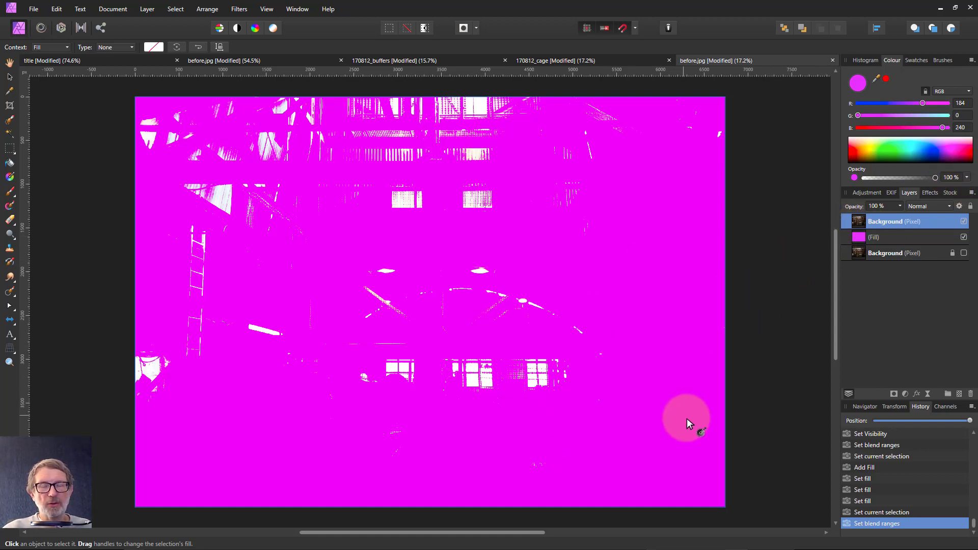
{"action": "mouse_move", "coordinate": [689, 424]}
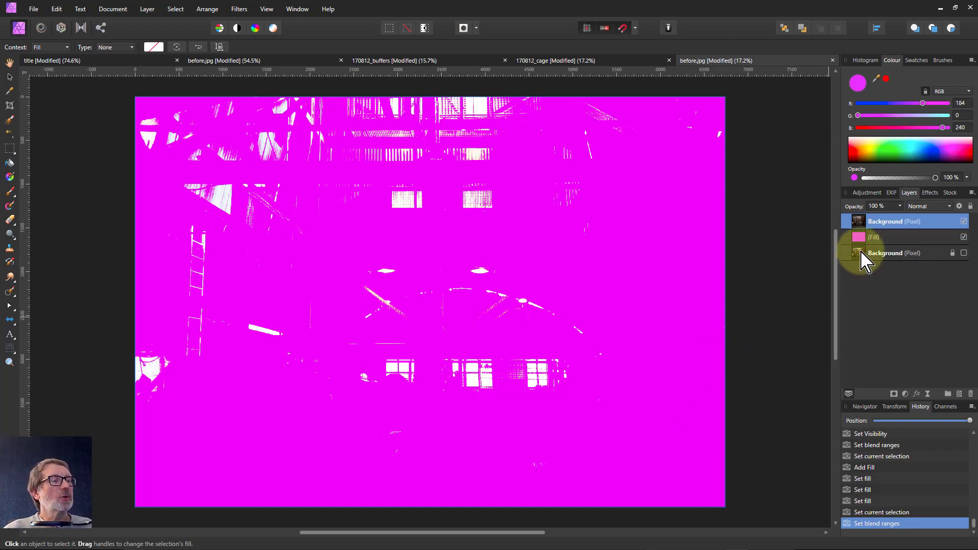
{"action": "left_click", "coordinate": [892, 220]}
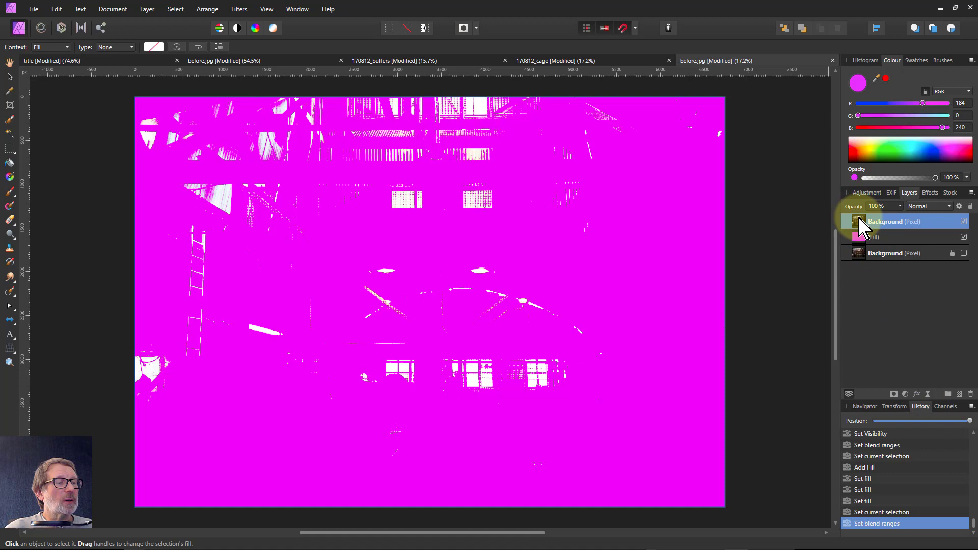
{"action": "right_click", "coordinate": [885, 220]}
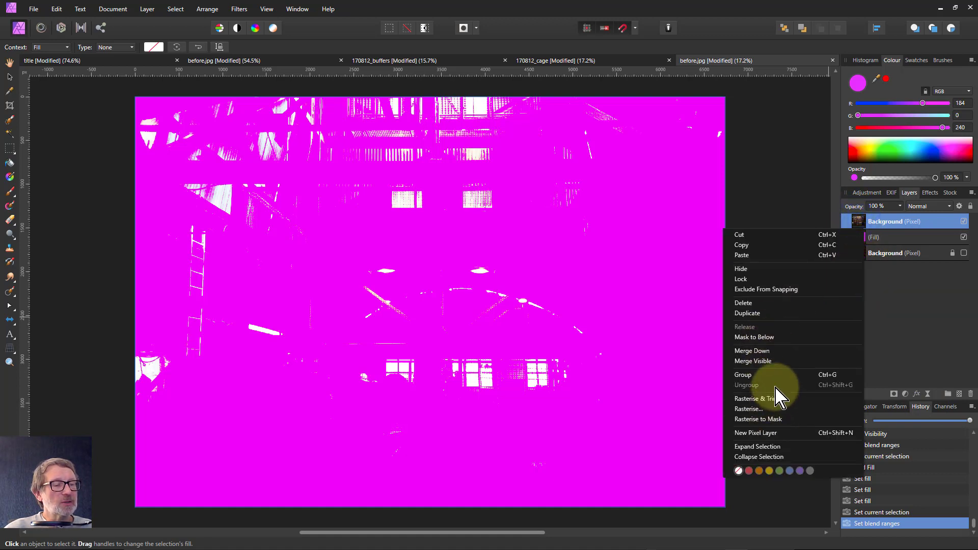
{"action": "mouse_move", "coordinate": [762, 362]}
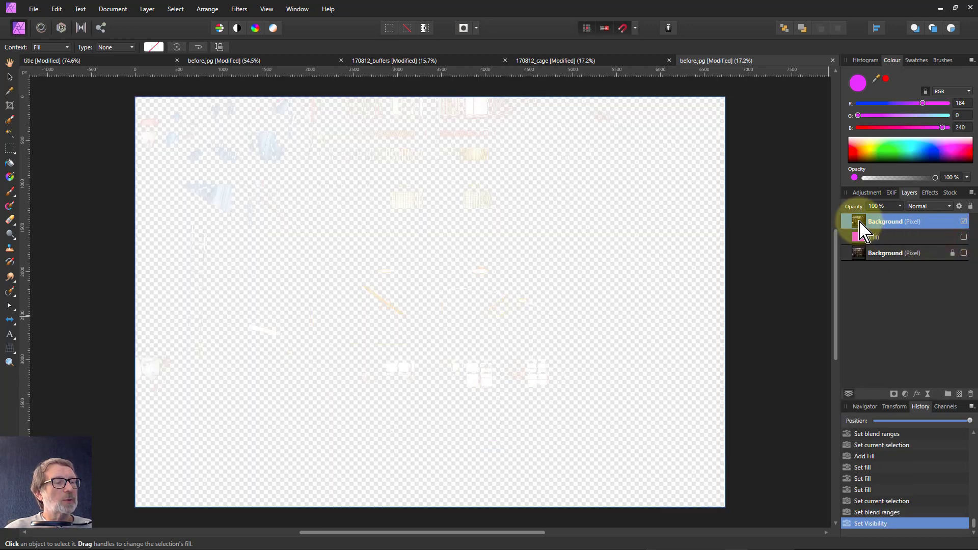
{"action": "right_click", "coordinate": [884, 221]}
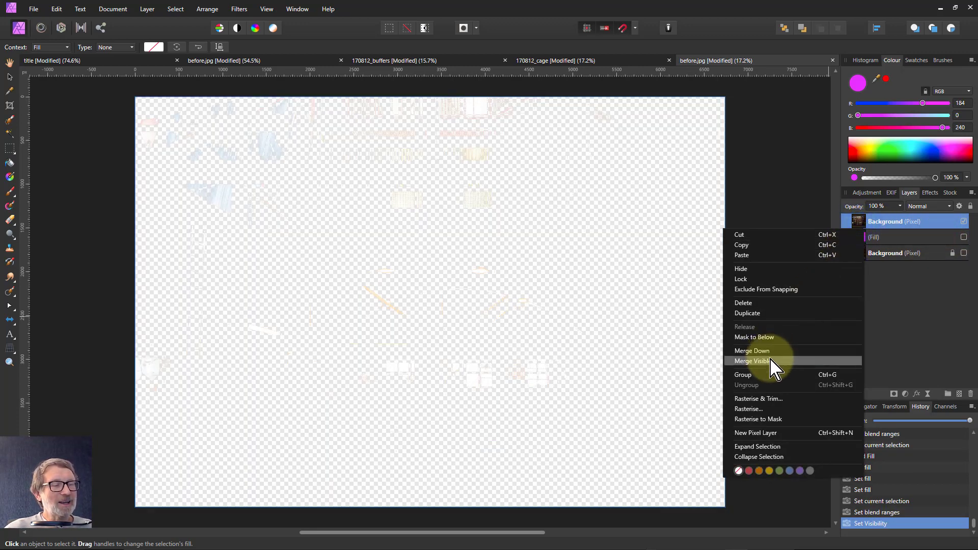
{"action": "left_click", "coordinate": [753, 360]}
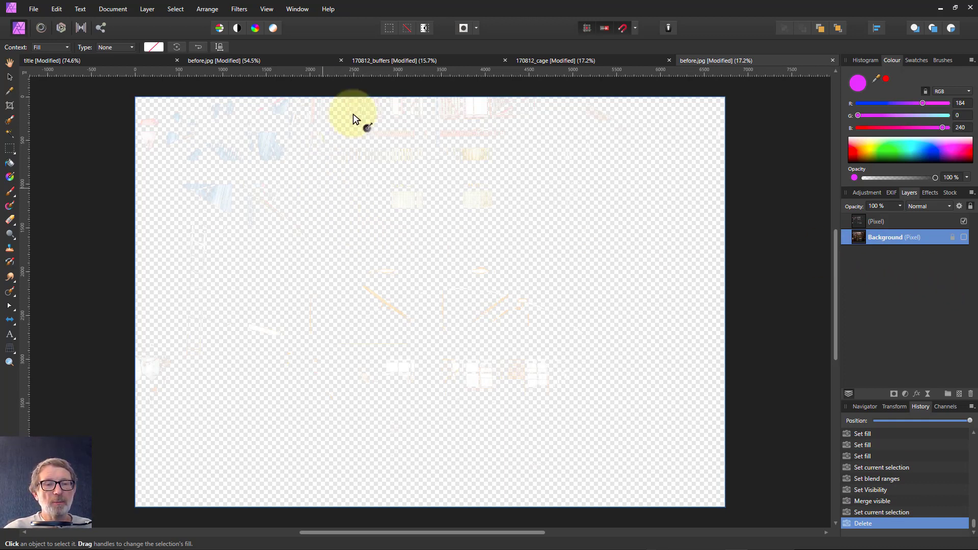
{"action": "mouse_move", "coordinate": [373, 347]}
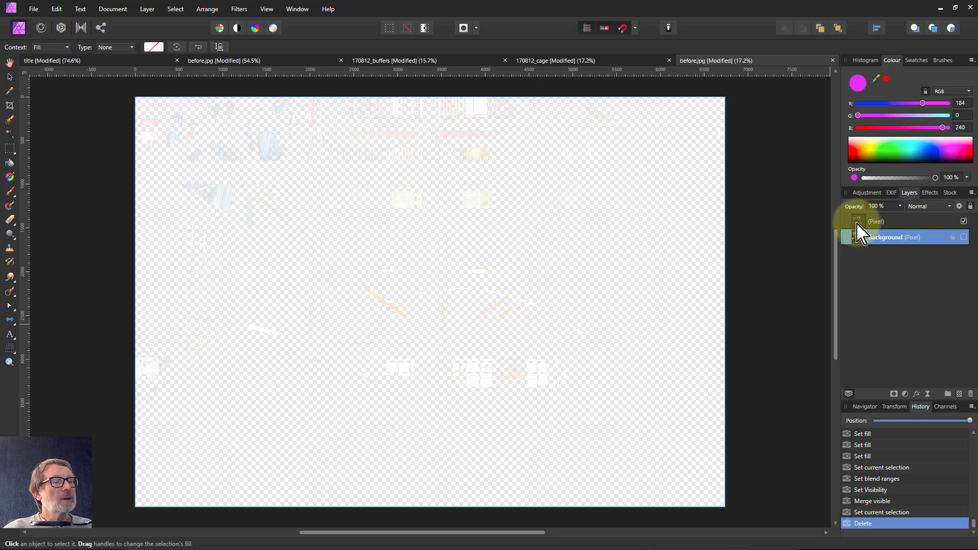
{"action": "left_click", "coordinate": [963, 220]}
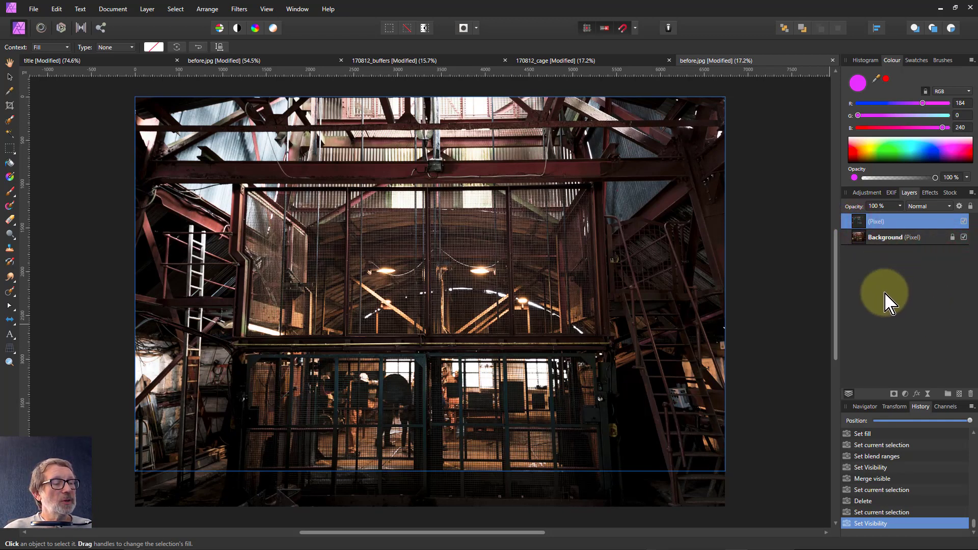
{"action": "mouse_move", "coordinate": [932, 393]}
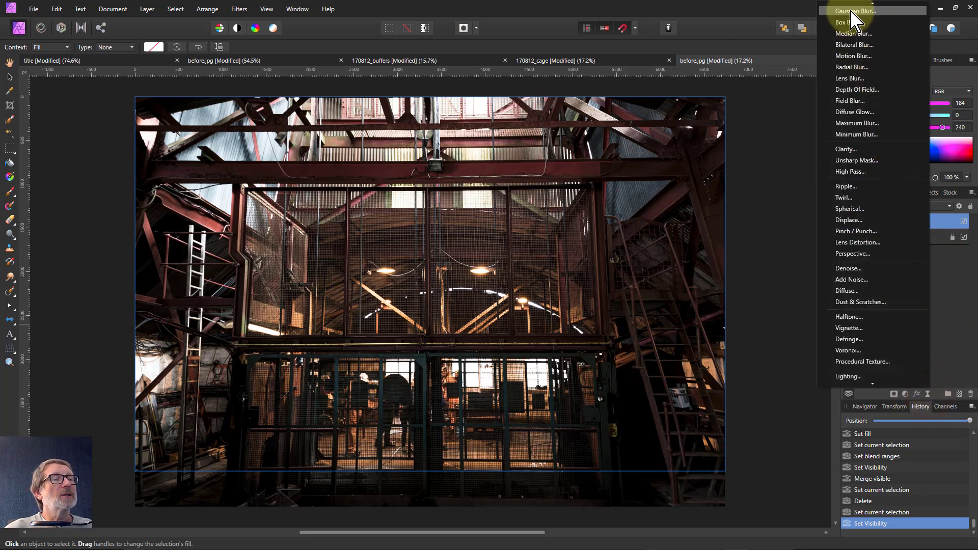
Add a live Gaussian blur to the highlights at 100 px radius with Preserve Alpha toggled.
{"action": "left_click", "coordinate": [855, 11]}
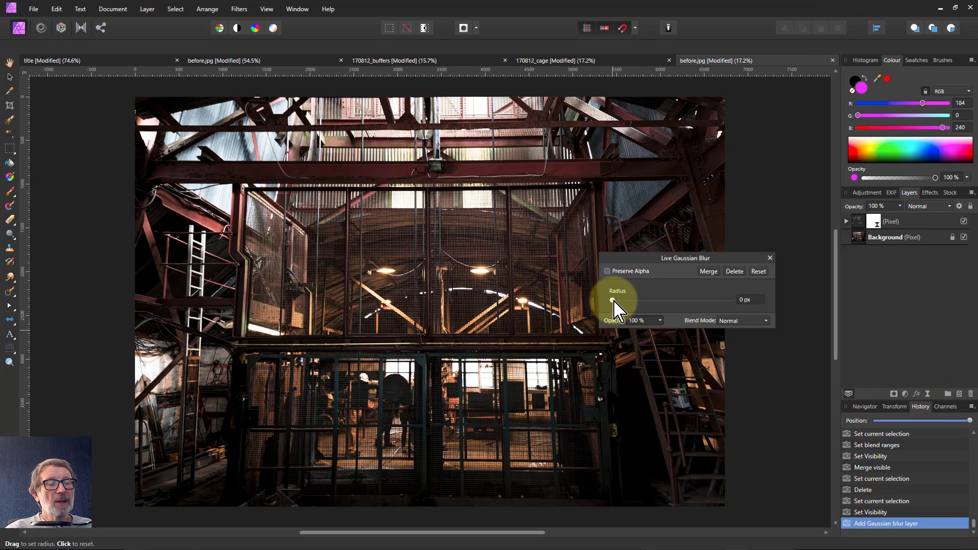
{"action": "left_click_drag", "start_coordinate": [610, 300], "coordinate": [728, 300]}
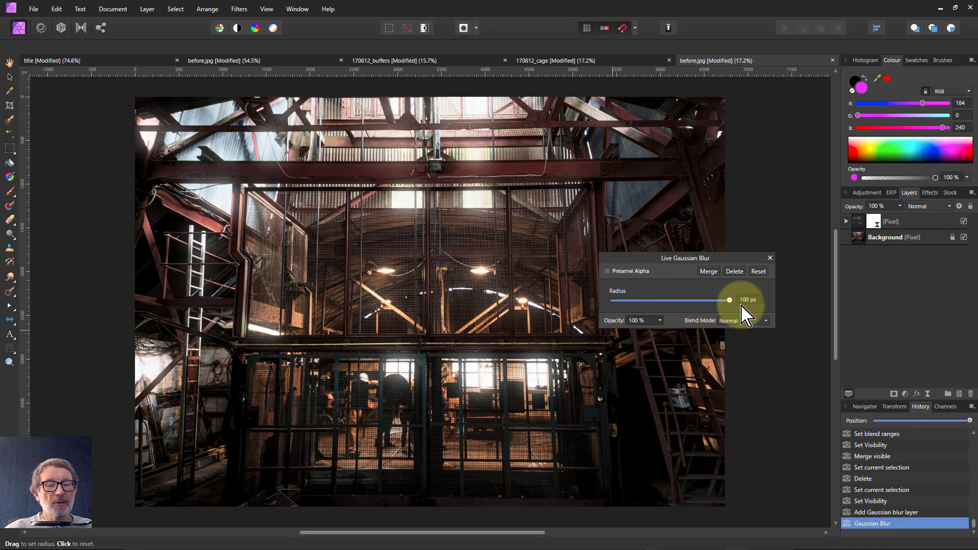
{"action": "mouse_move", "coordinate": [566, 452]}
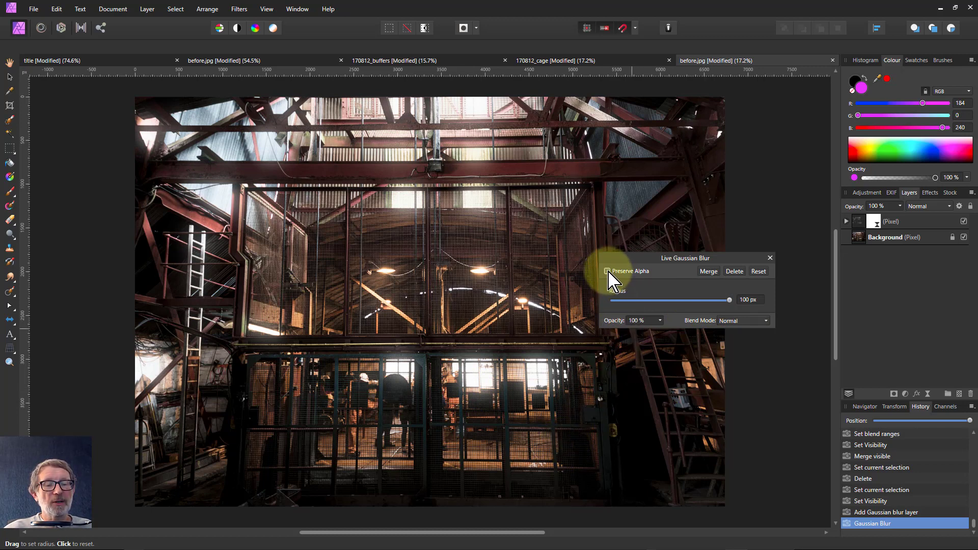
{"action": "left_click", "coordinate": [608, 270]}
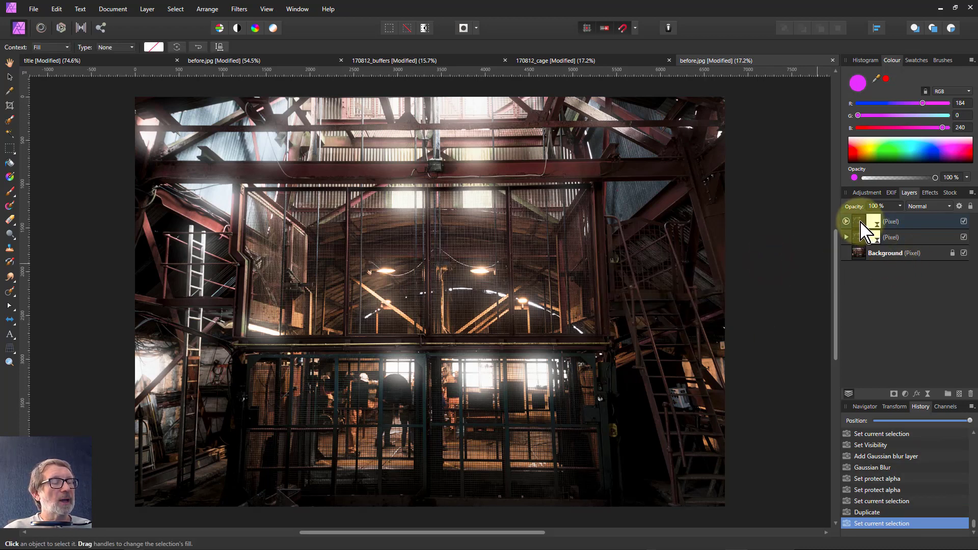
Group both blurred highlight layers and expand the new group.
{"action": "left_click", "coordinate": [904, 220]}
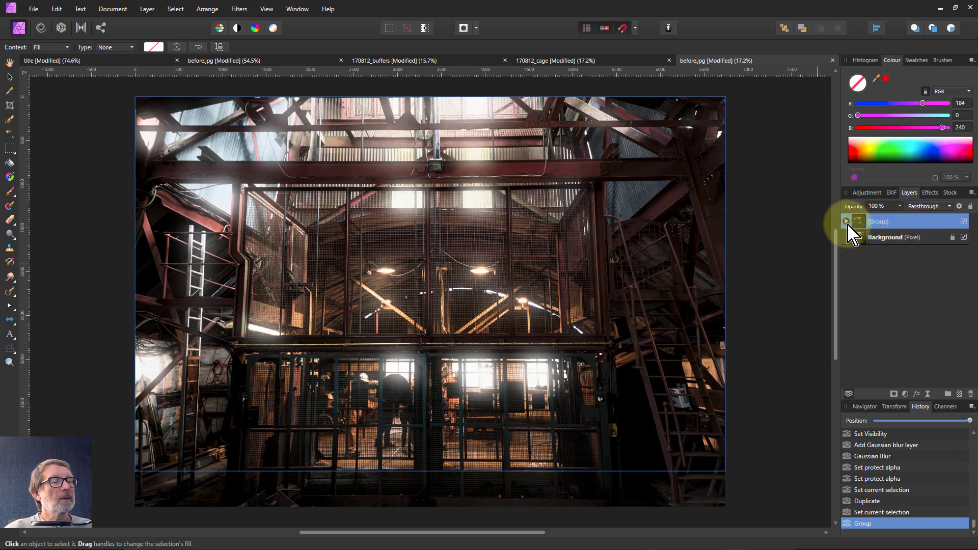
{"action": "left_click", "coordinate": [847, 220]}
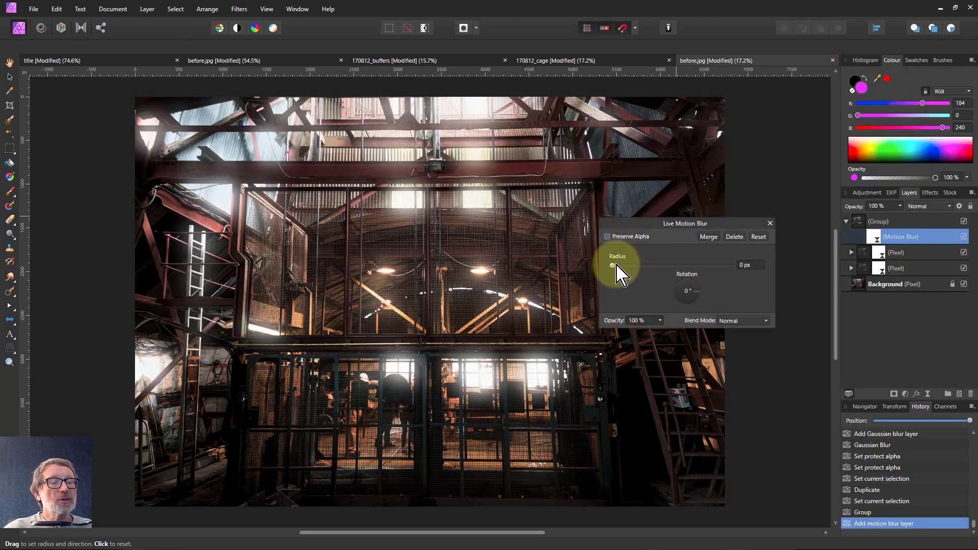
Set the live motion blur to 200 px radius, Screen blend mode and 270° rotation.
{"action": "left_click_drag", "start_coordinate": [611, 265], "coordinate": [619, 270]}
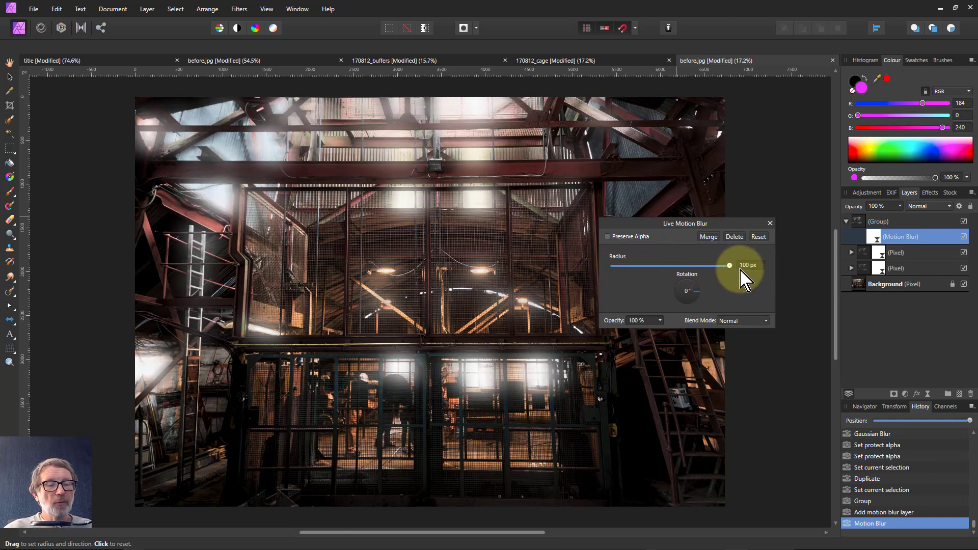
{"action": "left_click", "coordinate": [742, 320]}
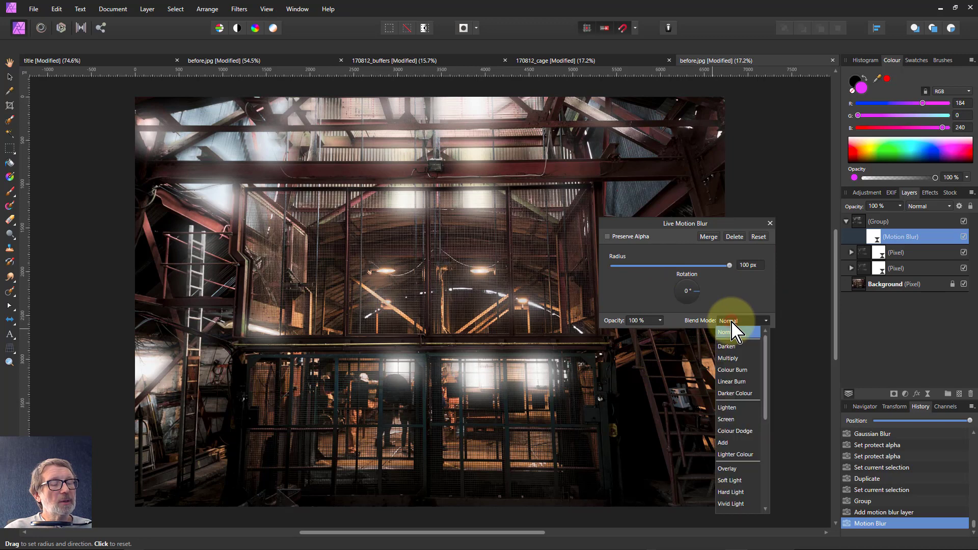
{"action": "left_click", "coordinate": [725, 418]}
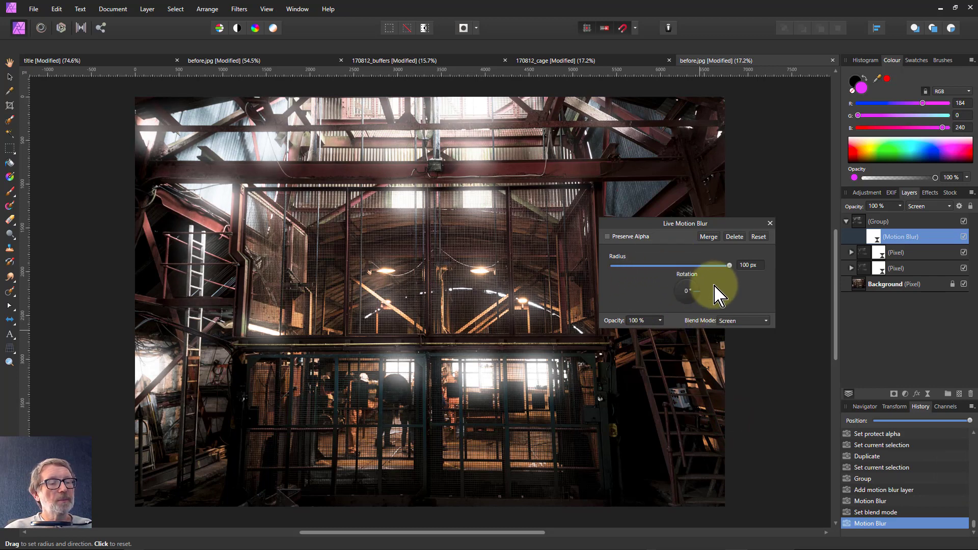
{"action": "mouse_move", "coordinate": [736, 343]}
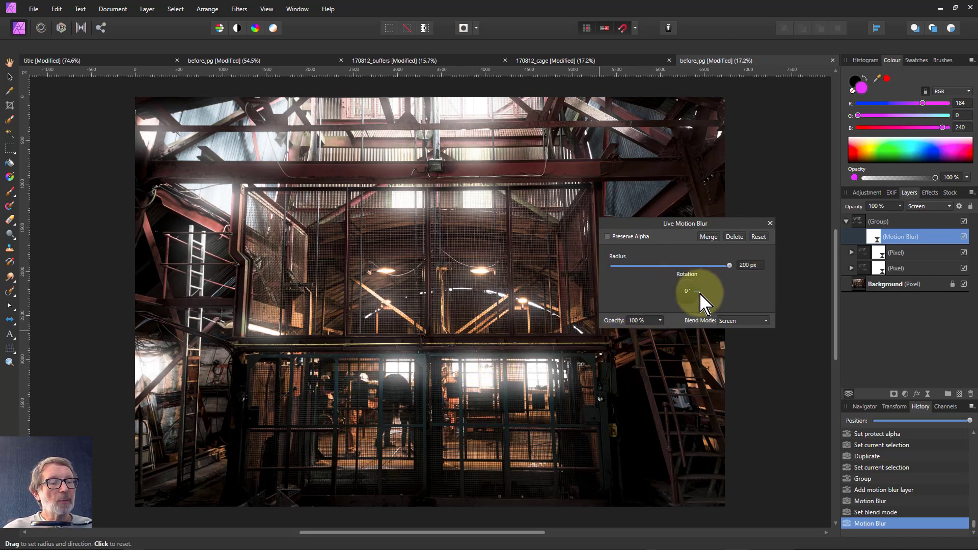
{"action": "left_click_drag", "start_coordinate": [701, 296], "coordinate": [692, 346]}
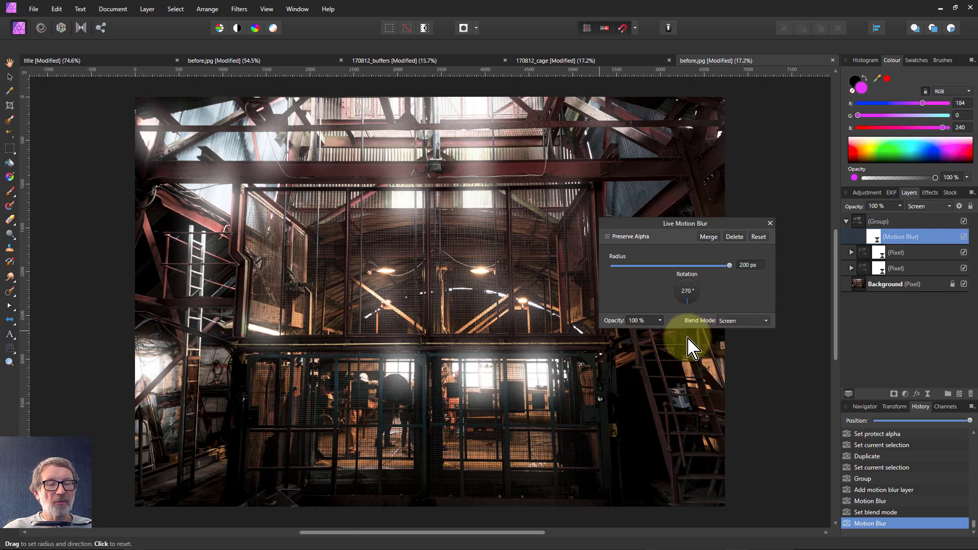